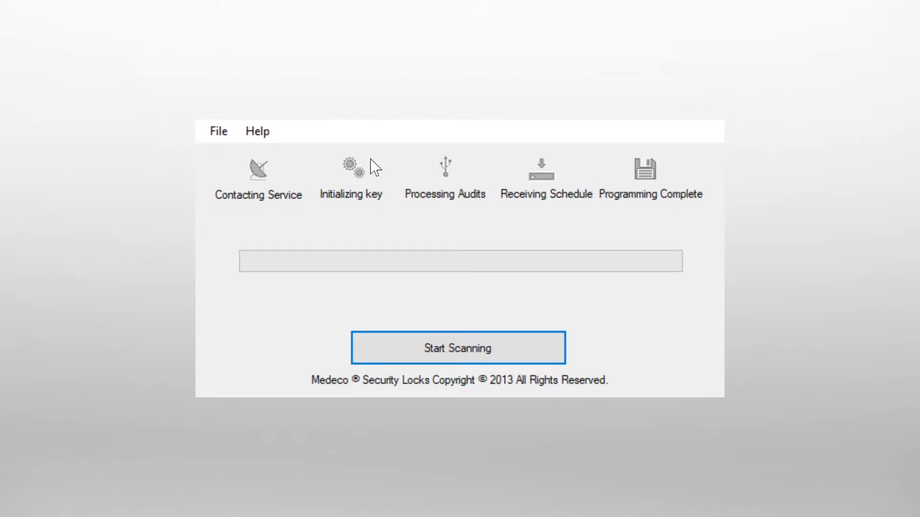
{"action": "mouse_move", "coordinate": [295, 215]}
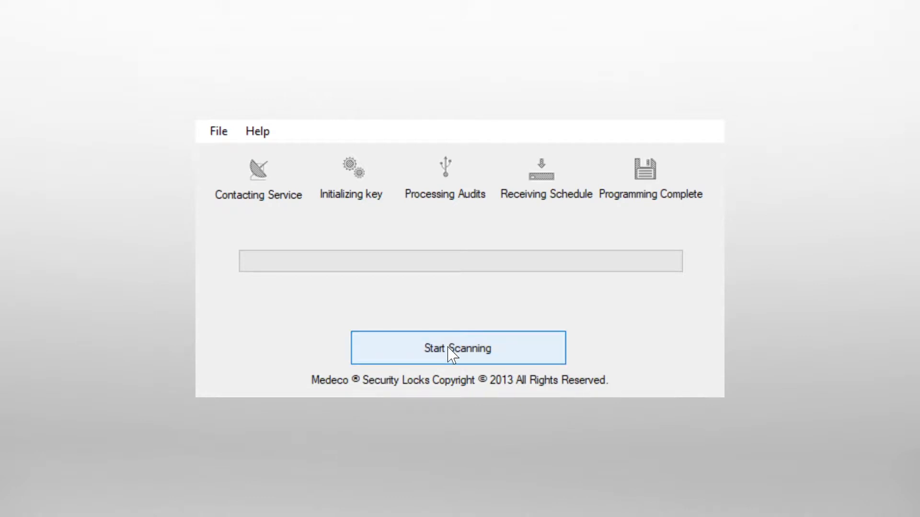
{"action": "mouse_move", "coordinate": [420, 189]}
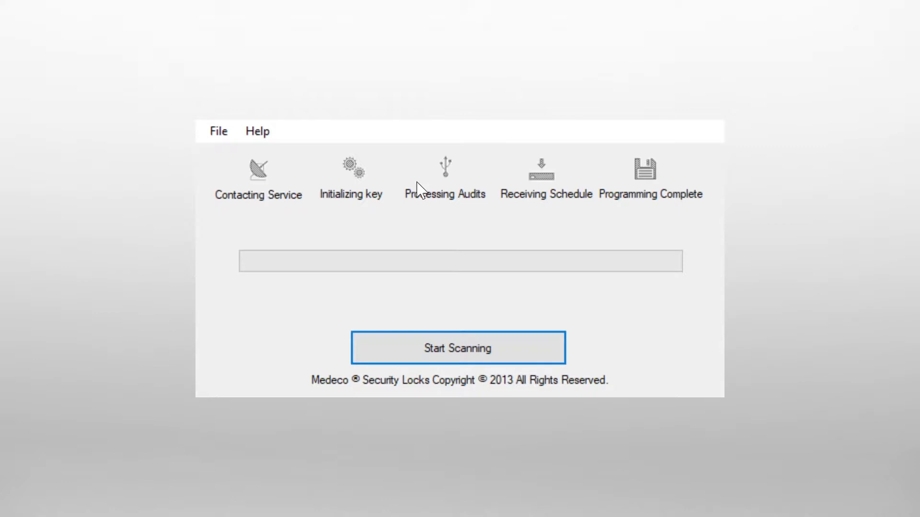
{"action": "mouse_move", "coordinate": [397, 235]}
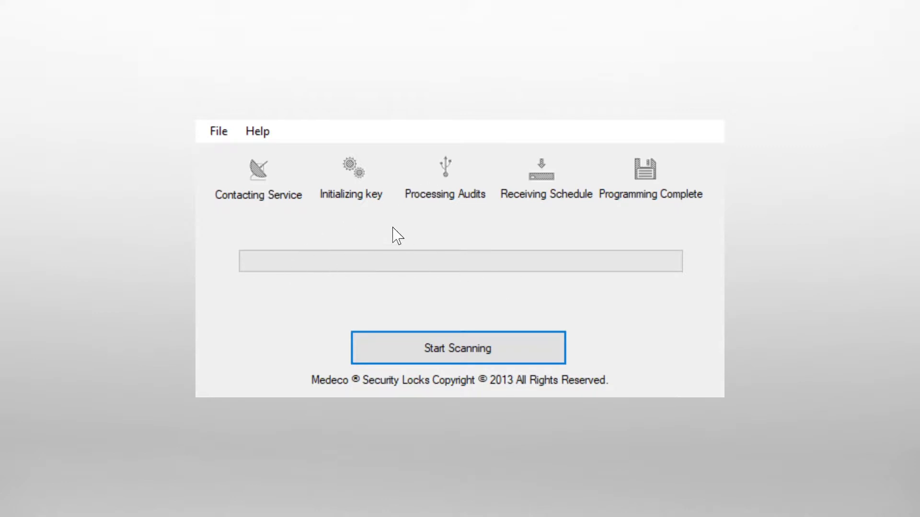
{"action": "mouse_move", "coordinate": [326, 205]}
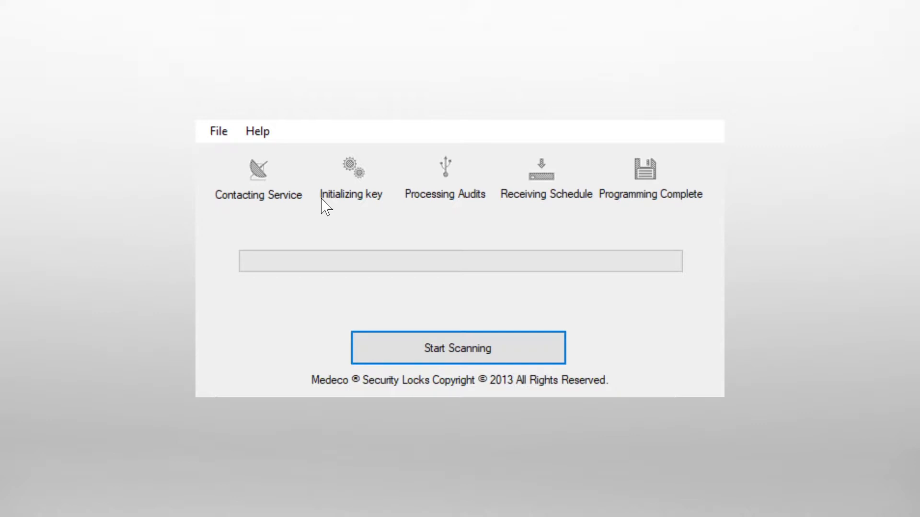
{"action": "mouse_move", "coordinate": [259, 185]}
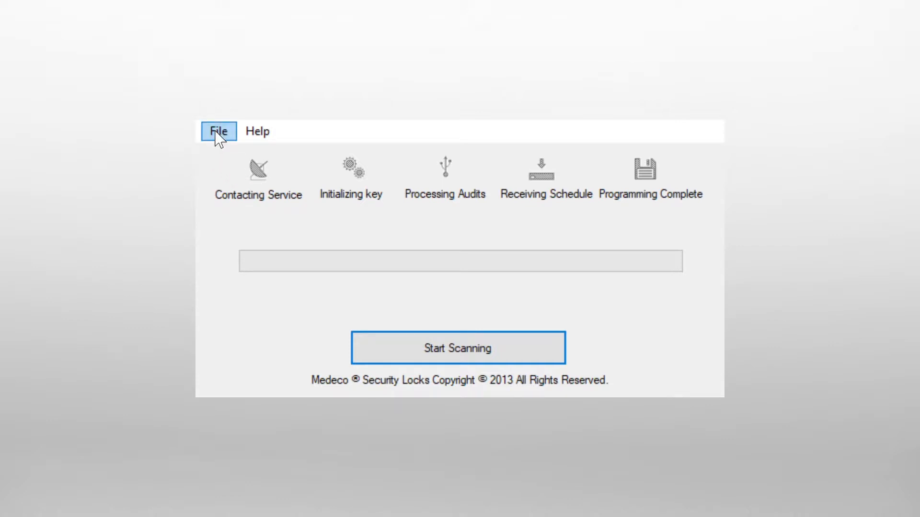
{"action": "mouse_move", "coordinate": [236, 154]}
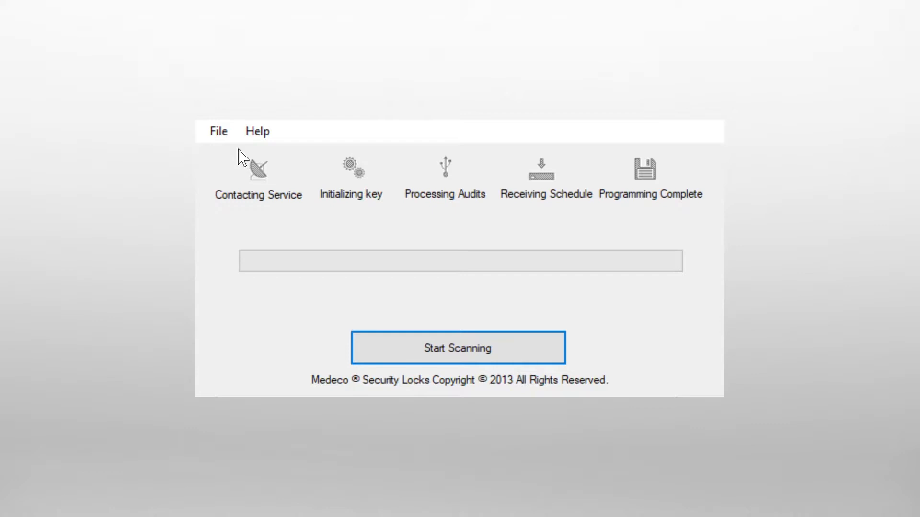
{"action": "mouse_move", "coordinate": [437, 235]}
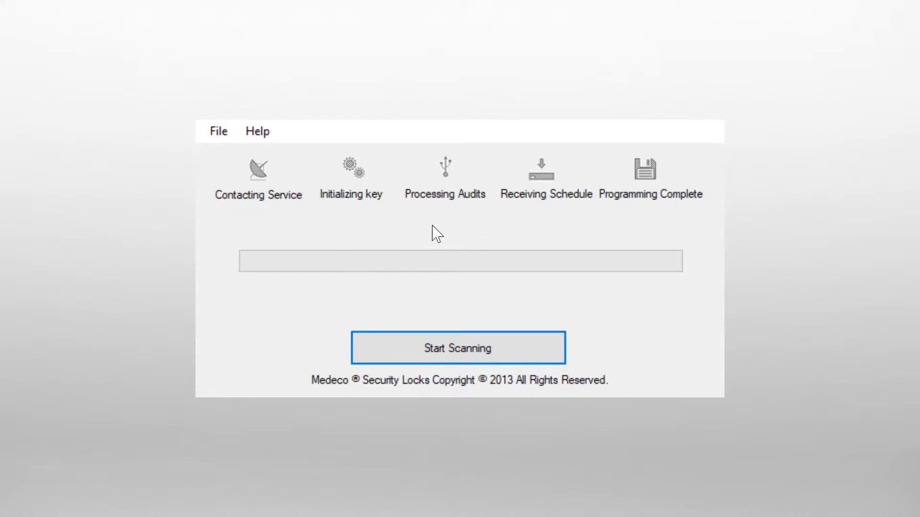
{"action": "mouse_move", "coordinate": [285, 214]}
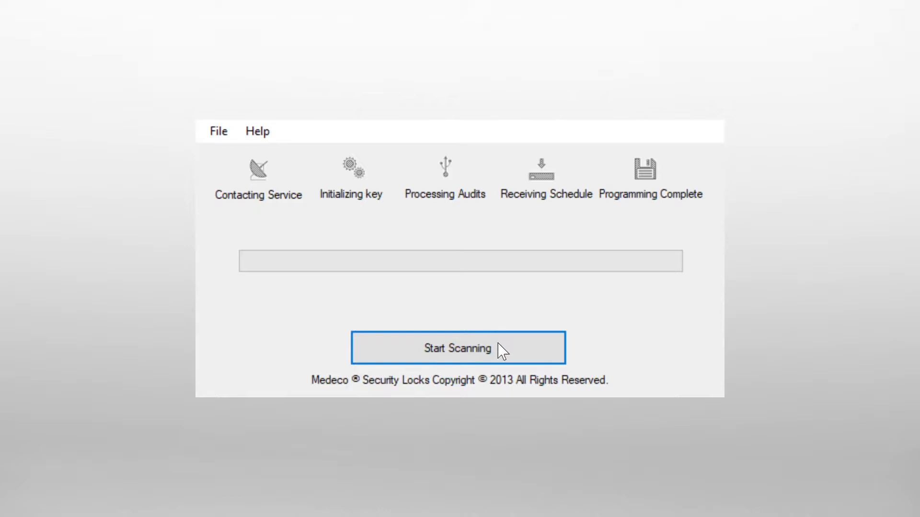
{"action": "mouse_move", "coordinate": [316, 219]}
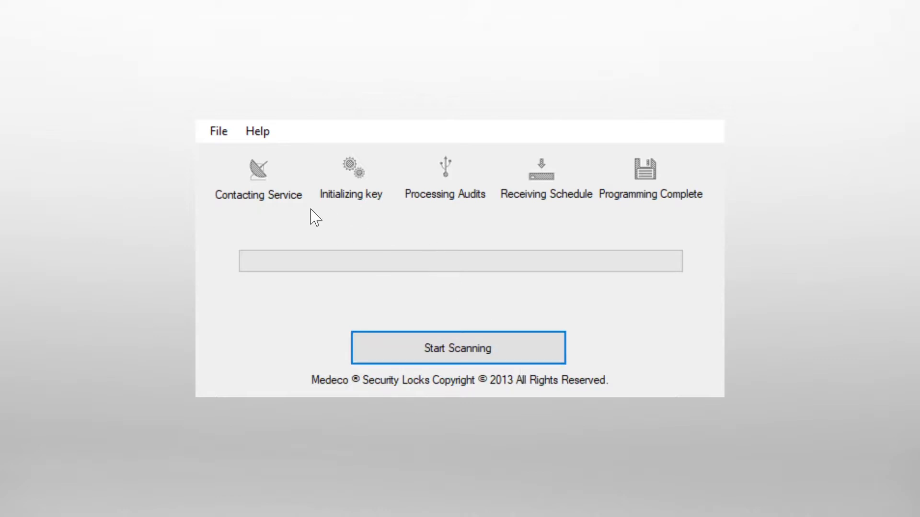
{"action": "mouse_move", "coordinate": [366, 204]}
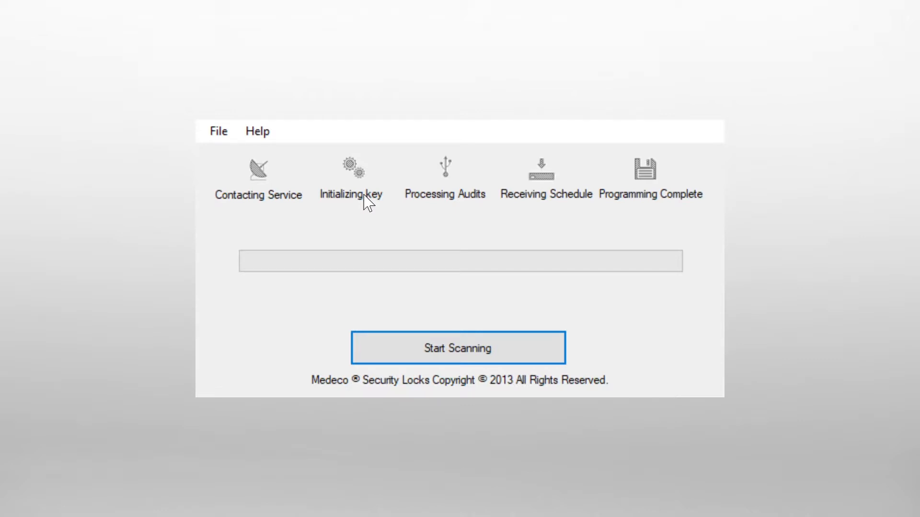
{"action": "mouse_move", "coordinate": [428, 199]}
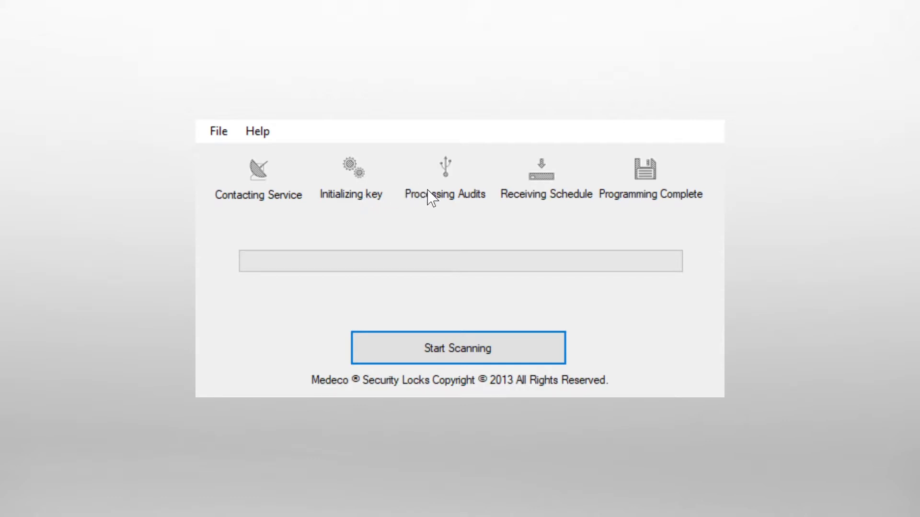
{"action": "mouse_move", "coordinate": [450, 199]}
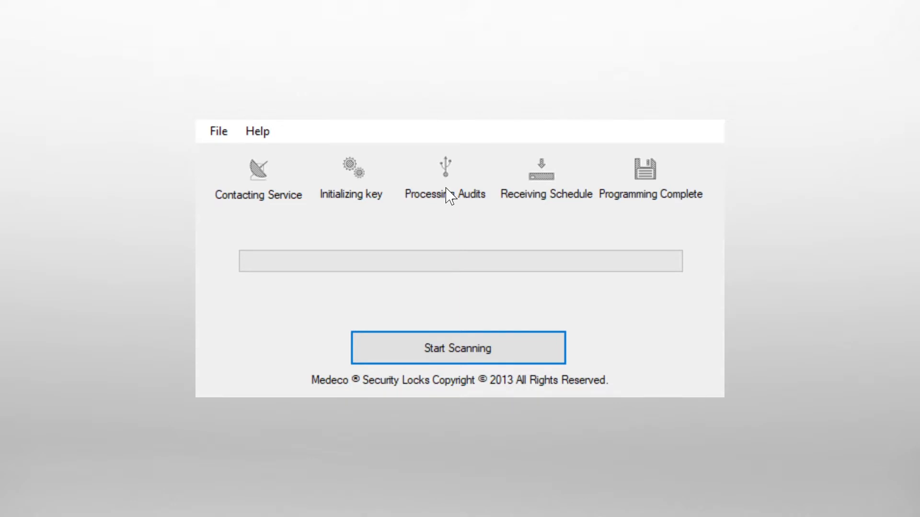
{"action": "mouse_move", "coordinate": [542, 178]}
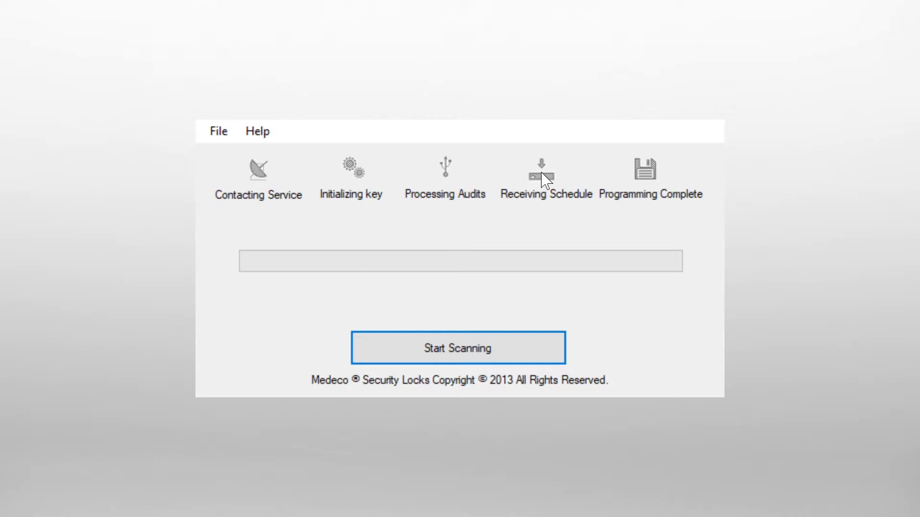
{"action": "mouse_move", "coordinate": [588, 183]}
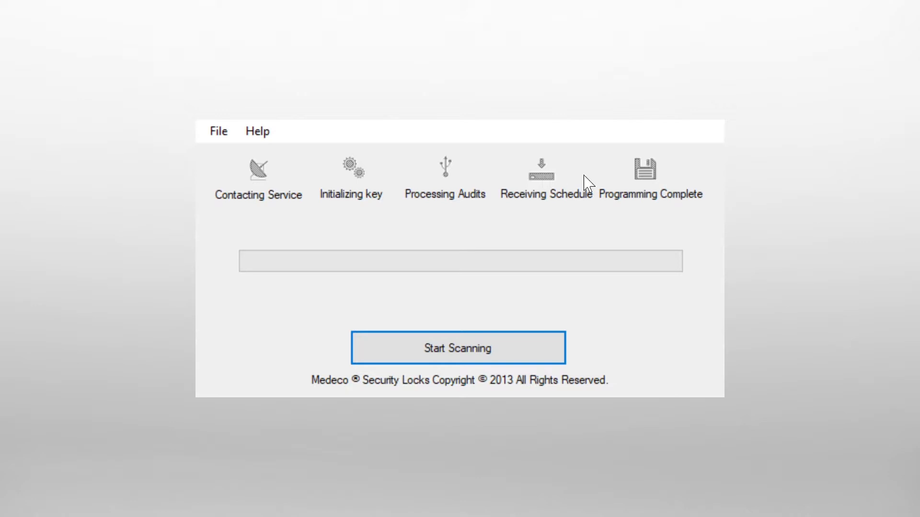
{"action": "mouse_move", "coordinate": [645, 179]}
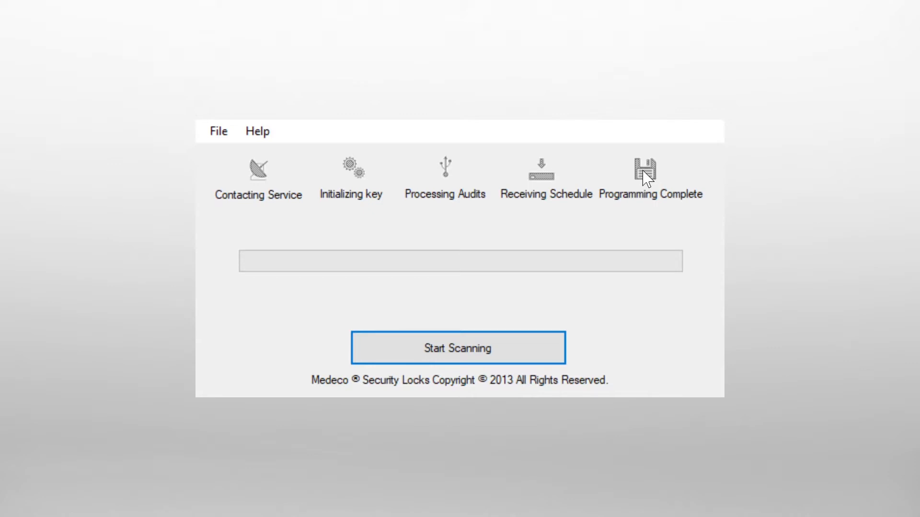
{"action": "mouse_move", "coordinate": [458, 347]}
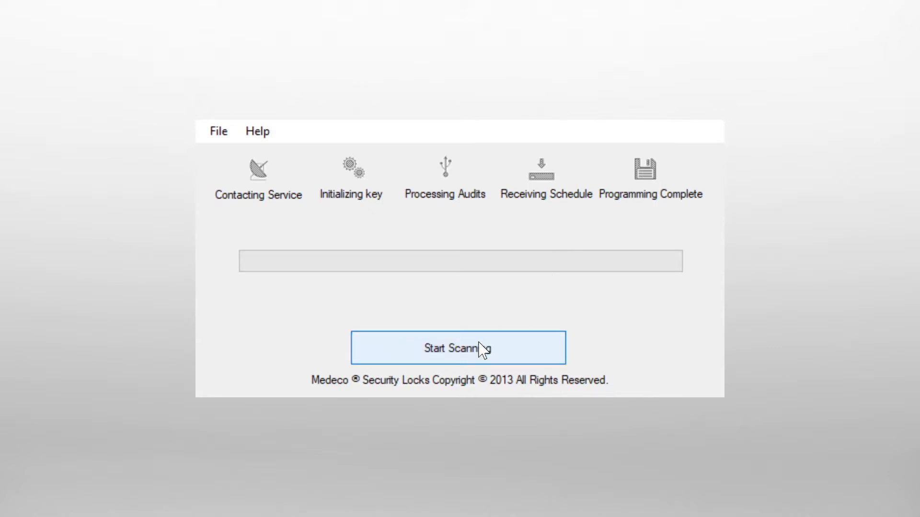
Step: Scan and program the inserted key until Scheduling hits 100%, then stop scanning
{"action": "left_click", "coordinate": [457, 347]}
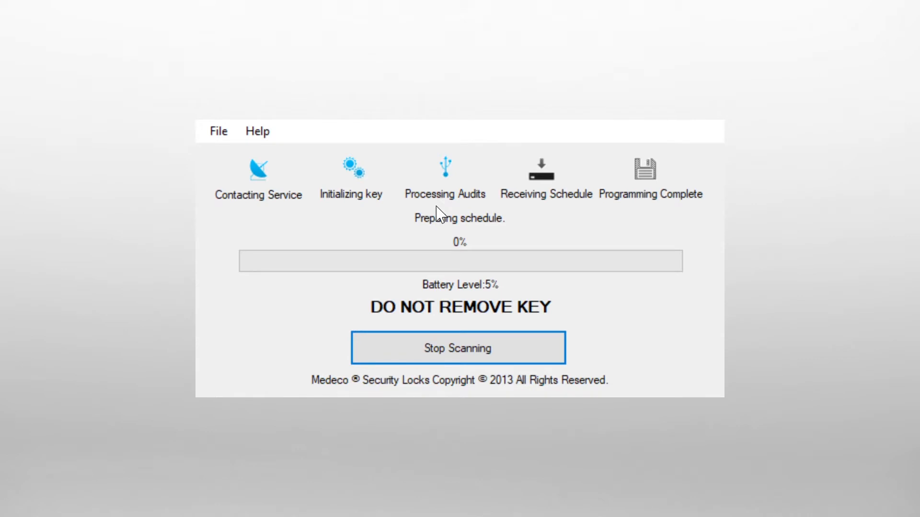
{"action": "mouse_move", "coordinate": [489, 322]}
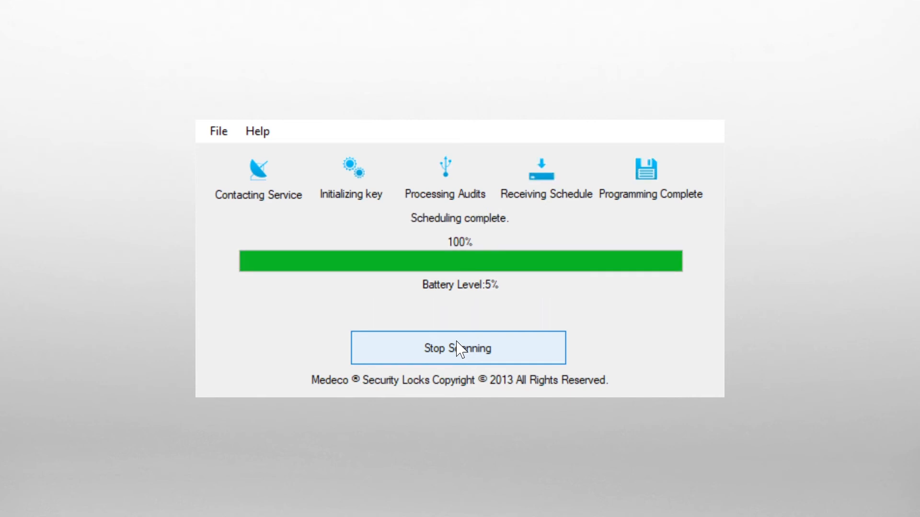
{"action": "left_click", "coordinate": [457, 347]}
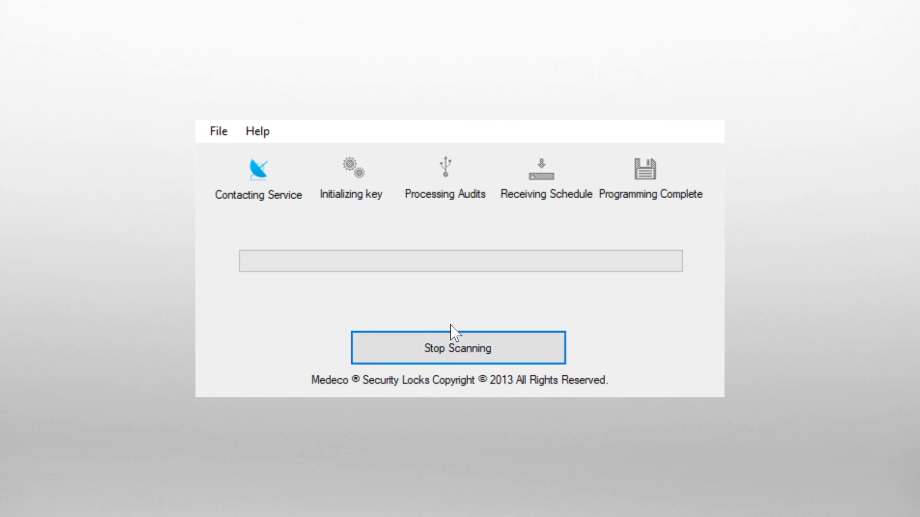
{"action": "left_click", "coordinate": [457, 347]}
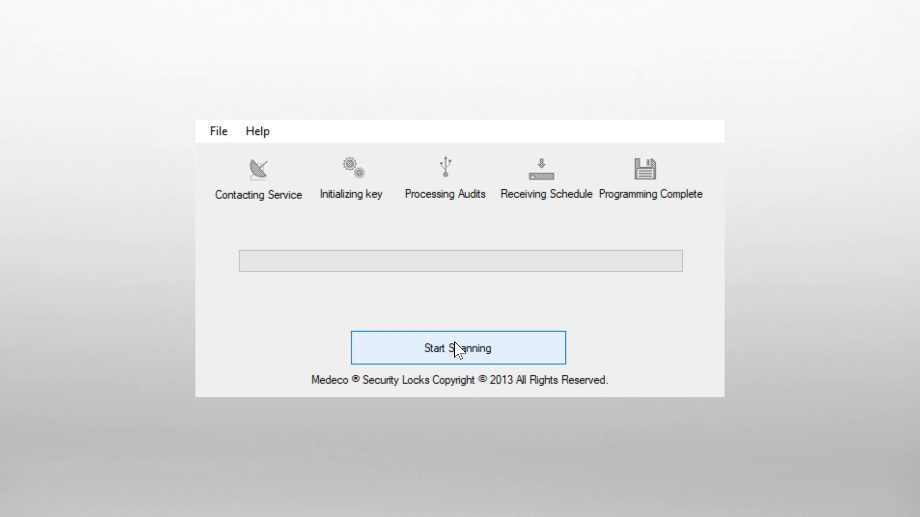
{"action": "mouse_move", "coordinate": [306, 155]}
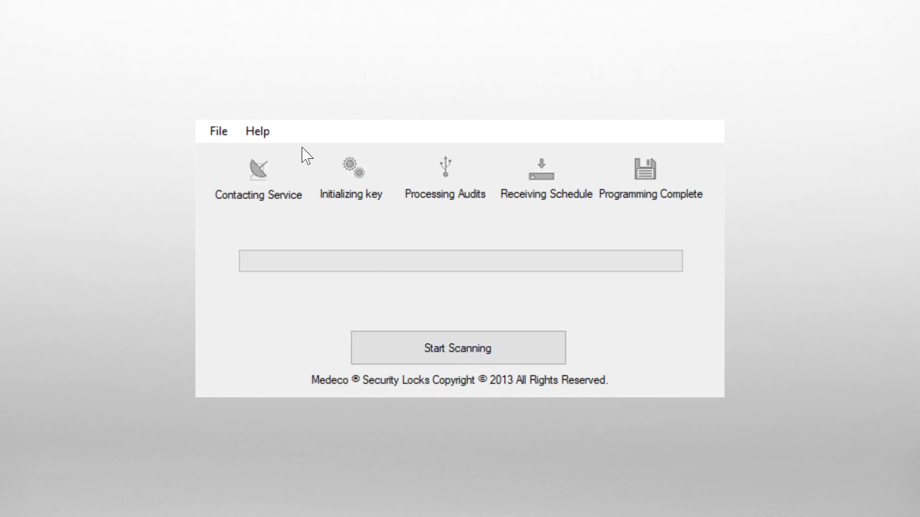